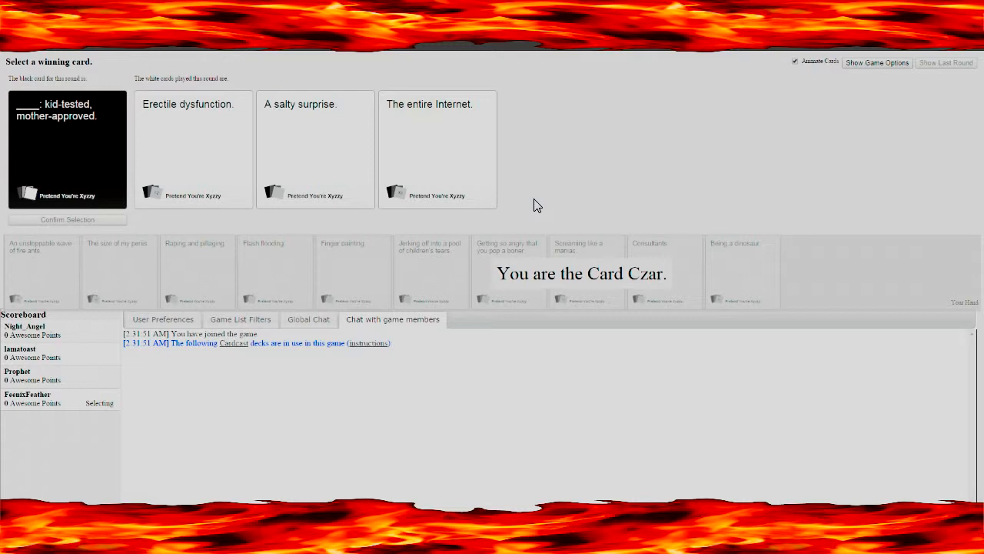
{"action": "mouse_move", "coordinate": [216, 130]}
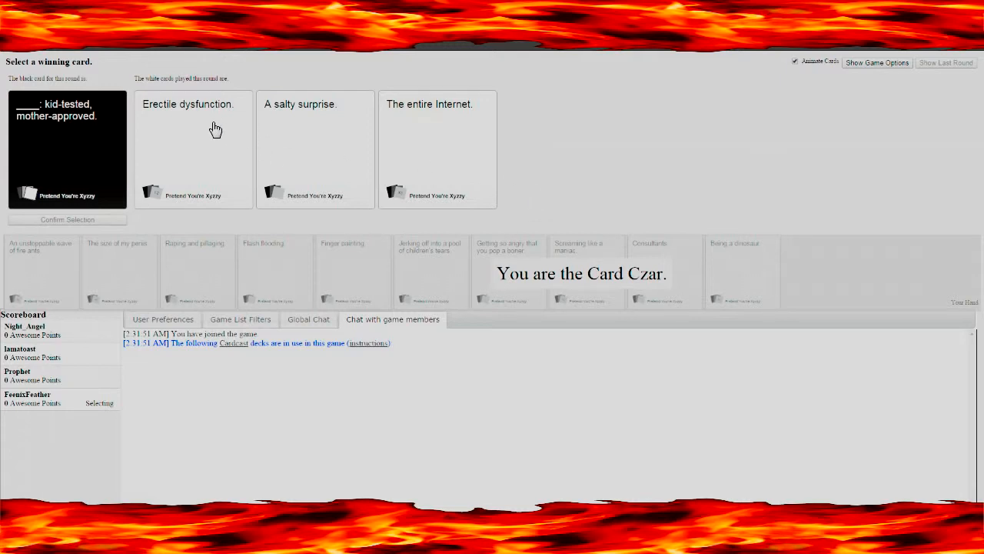
{"action": "mouse_move", "coordinate": [297, 139]}
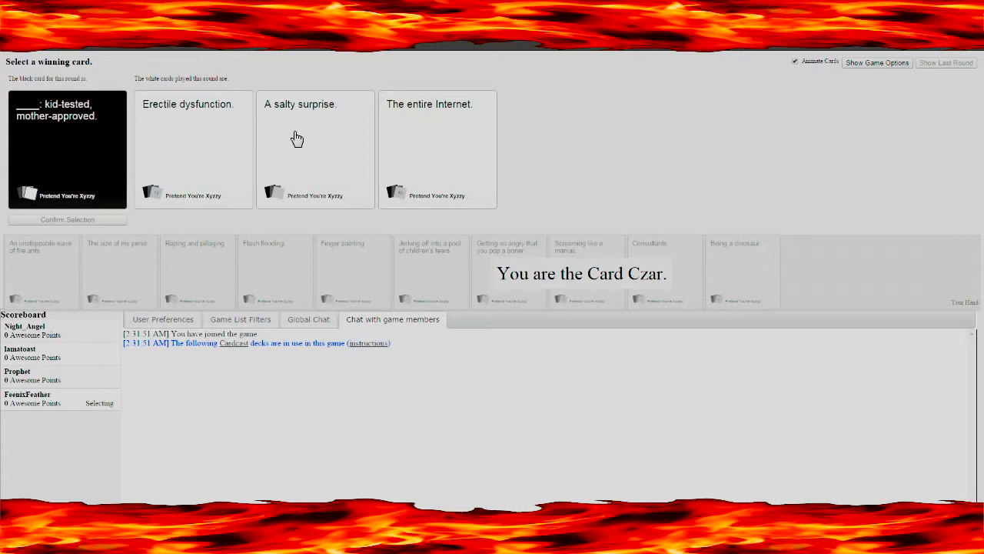
{"action": "mouse_move", "coordinate": [372, 135]}
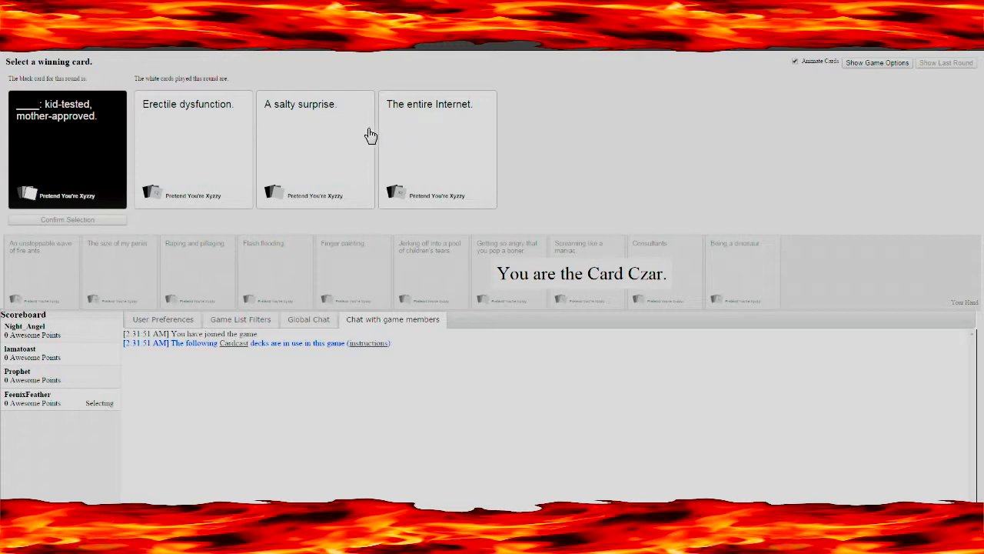
As Card Czar, pick the first played white card as the kid-tested prompt's winner
{"action": "left_click", "coordinate": [315, 146]}
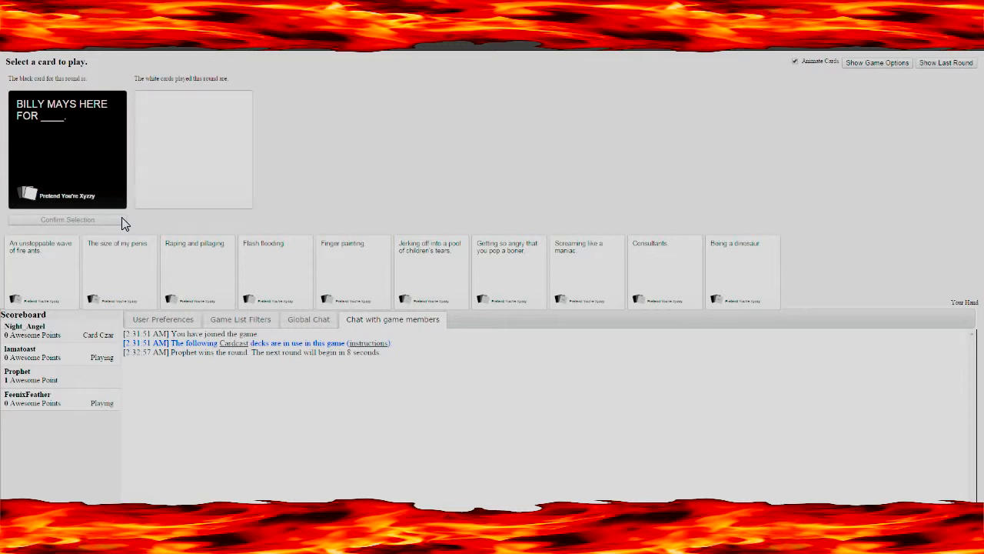
Play 'Screaming like a maniac.' for the BILLY MAYS HERE FOR ____ card and confirm
{"action": "left_click", "coordinate": [586, 270]}
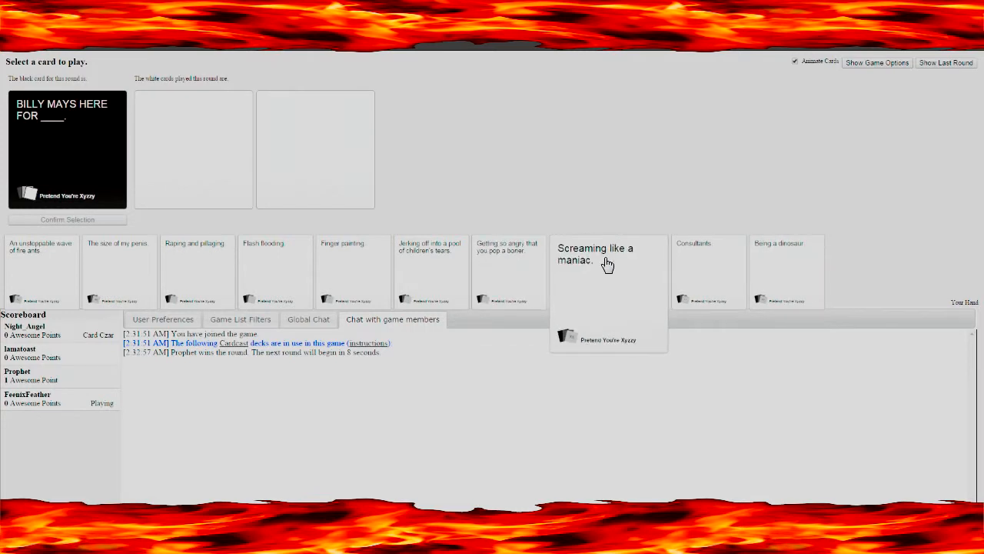
{"action": "left_click", "coordinate": [587, 269]}
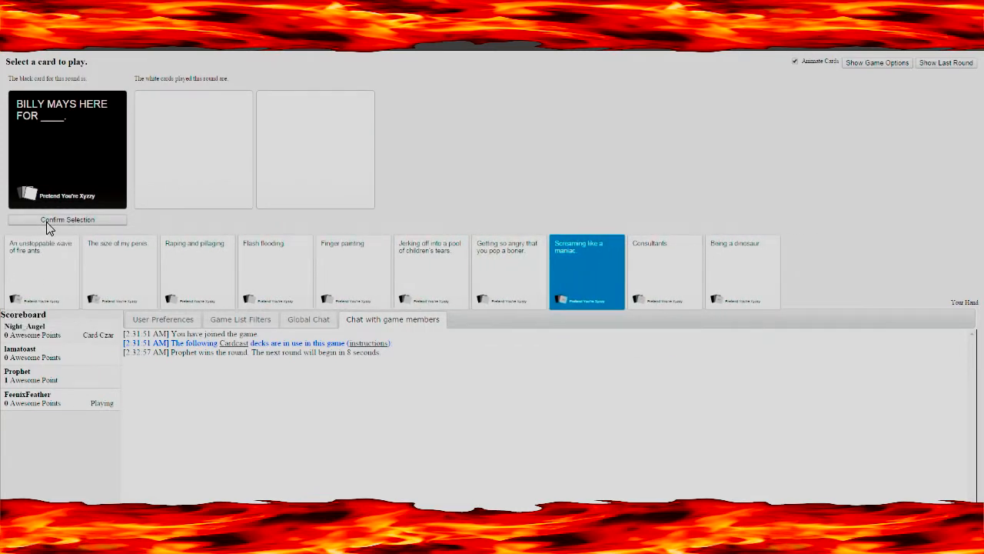
{"action": "left_click", "coordinate": [67, 219]}
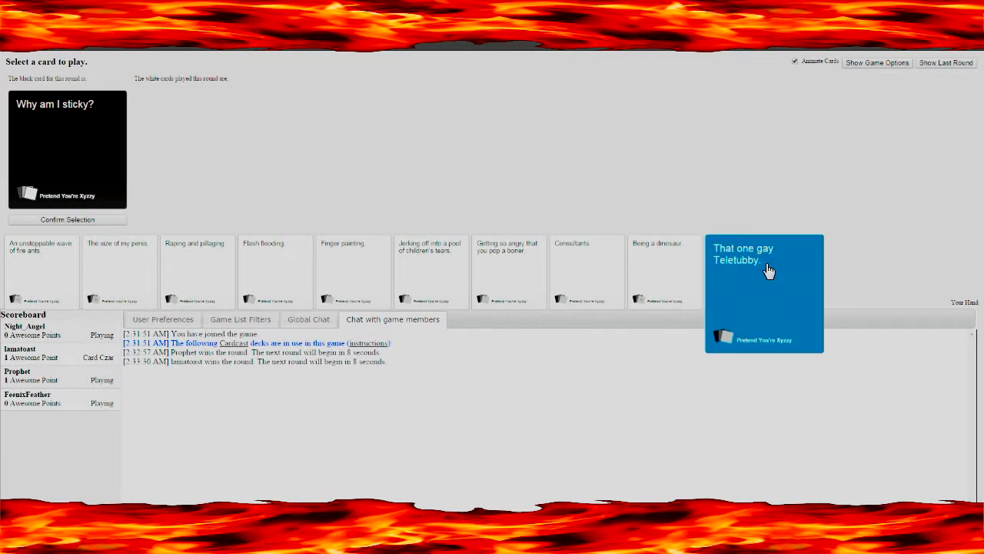
Confirm 'That one gay Teletubby.' as the answer to 'Why am I sticky?'
{"action": "left_click", "coordinate": [67, 219]}
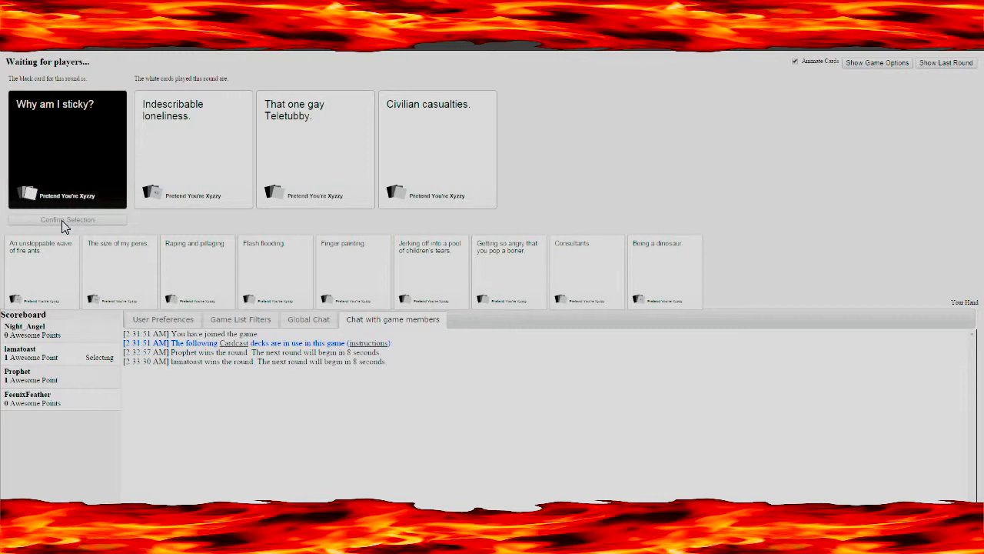
{"action": "left_click", "coordinate": [315, 146]}
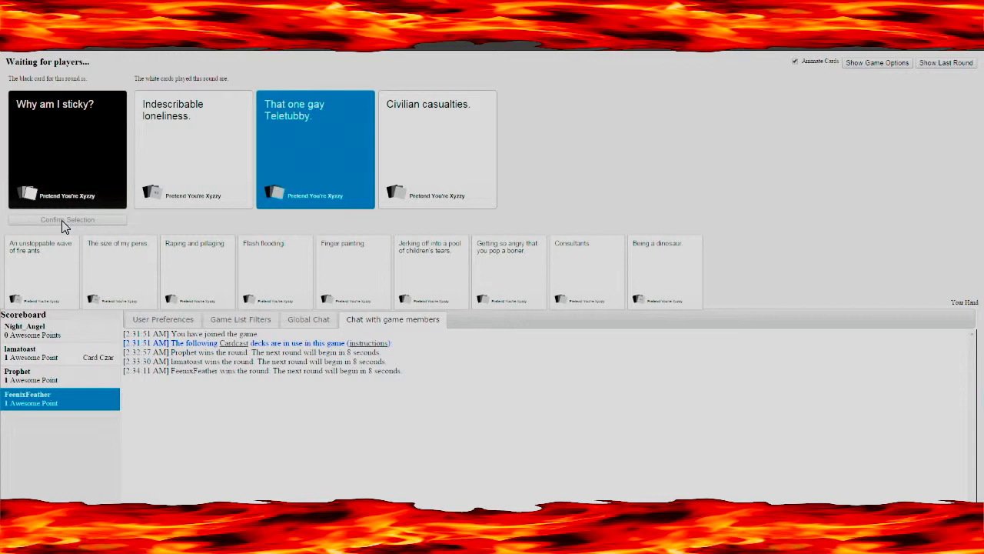
{"action": "mouse_move", "coordinate": [63, 222]}
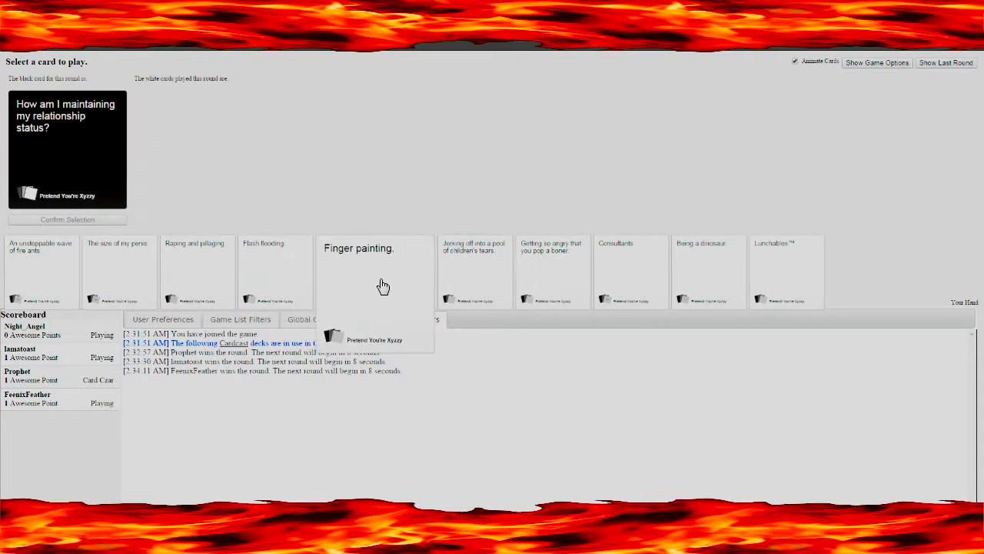
Choose a white card from the hand for the relationship-status prompt
{"action": "left_click", "coordinate": [197, 269]}
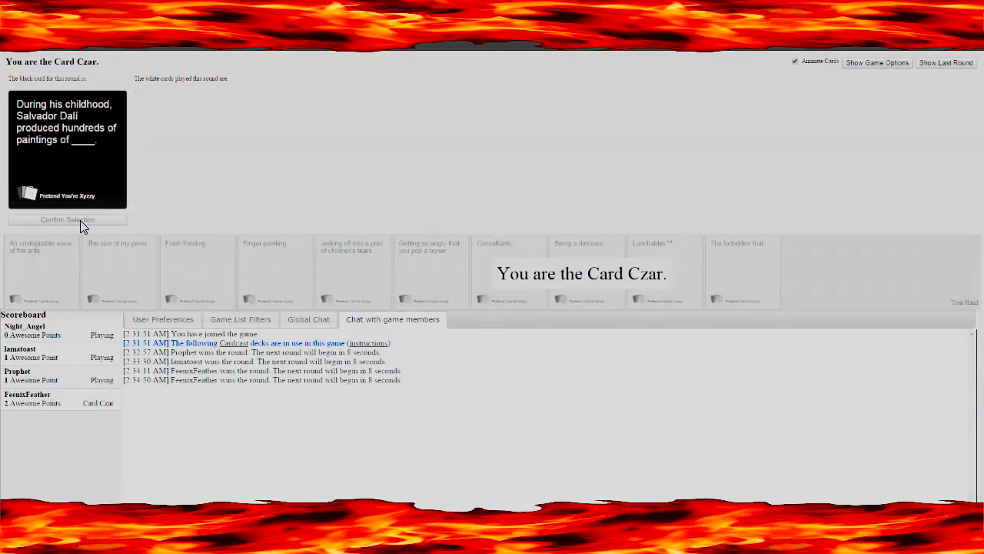
{"action": "mouse_move", "coordinate": [193, 226]}
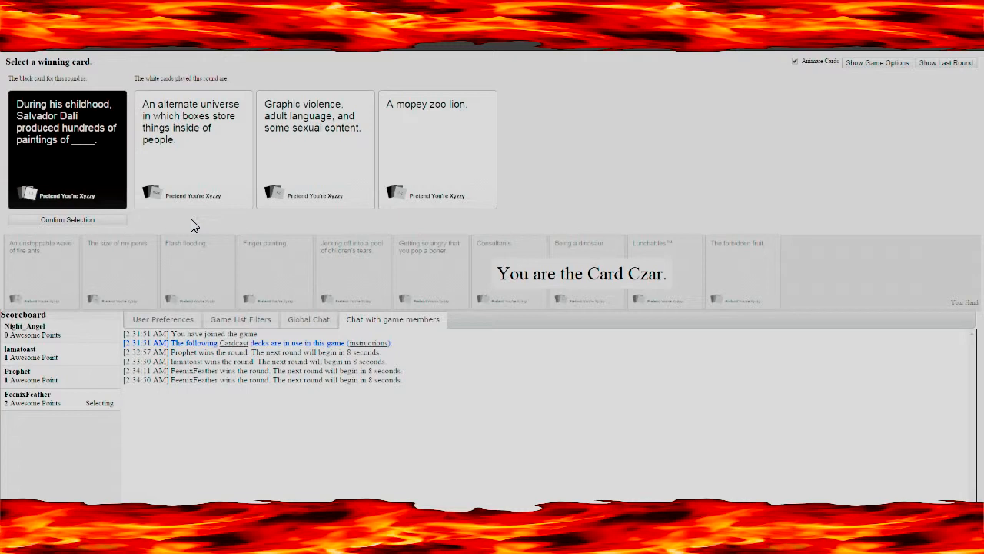
Pick lamatoast's played card as the Salvador Dalí prompt winner
{"action": "left_click", "coordinate": [436, 149]}
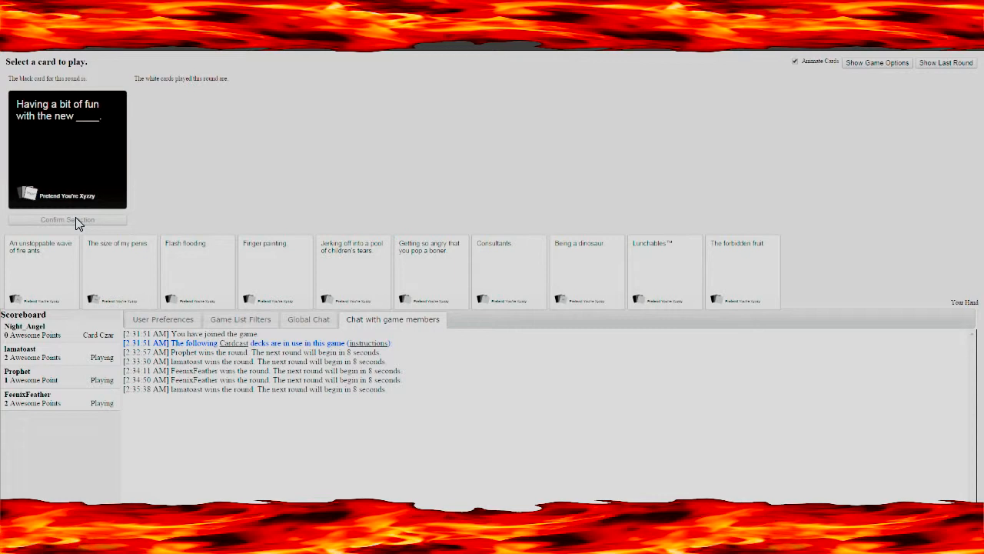
{"action": "mouse_move", "coordinate": [461, 198]}
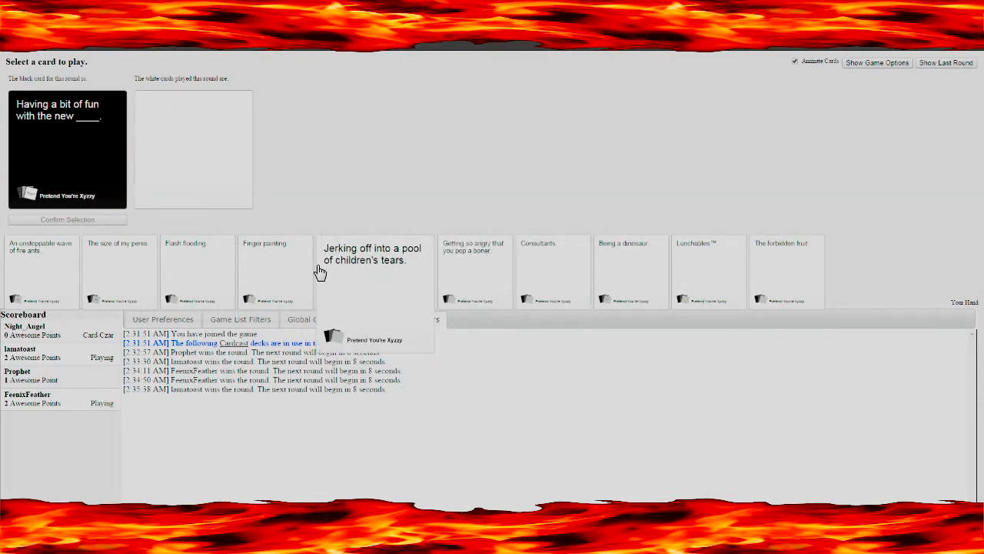
{"action": "mouse_move", "coordinate": [300, 270]}
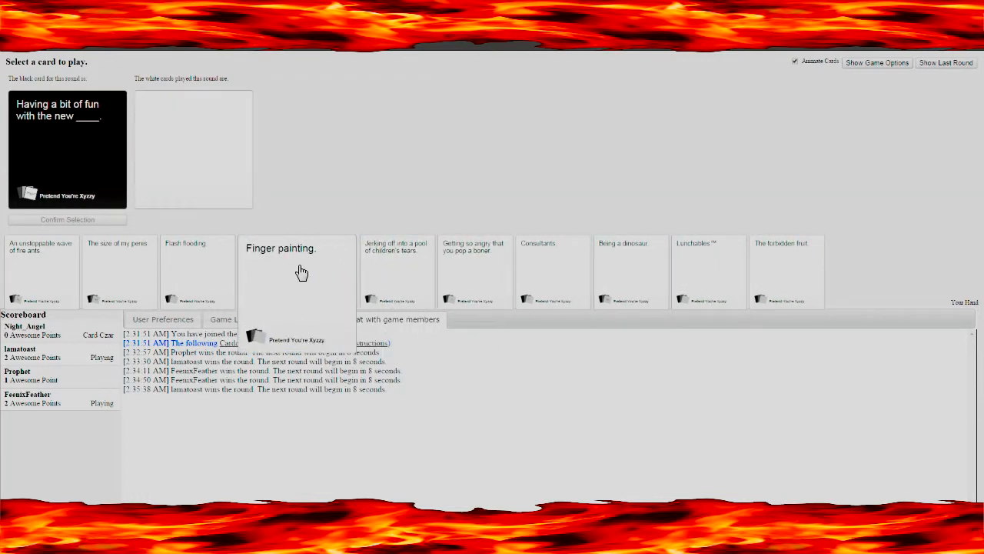
Play and confirm 'Finger painting.' for the 'Having a bit of fun with the new ____.' card
{"action": "left_click", "coordinate": [296, 271]}
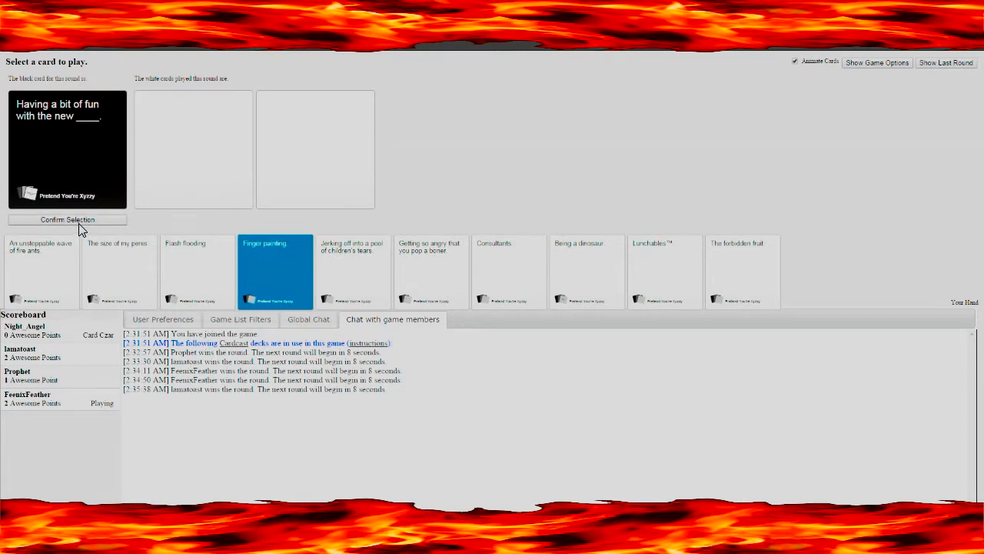
{"action": "left_click", "coordinate": [67, 219]}
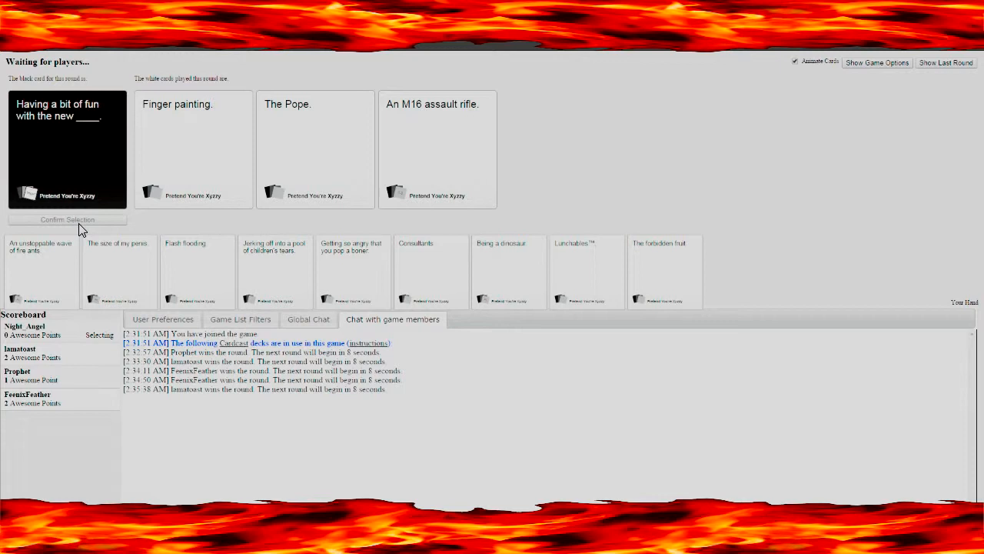
{"action": "left_click", "coordinate": [315, 146]}
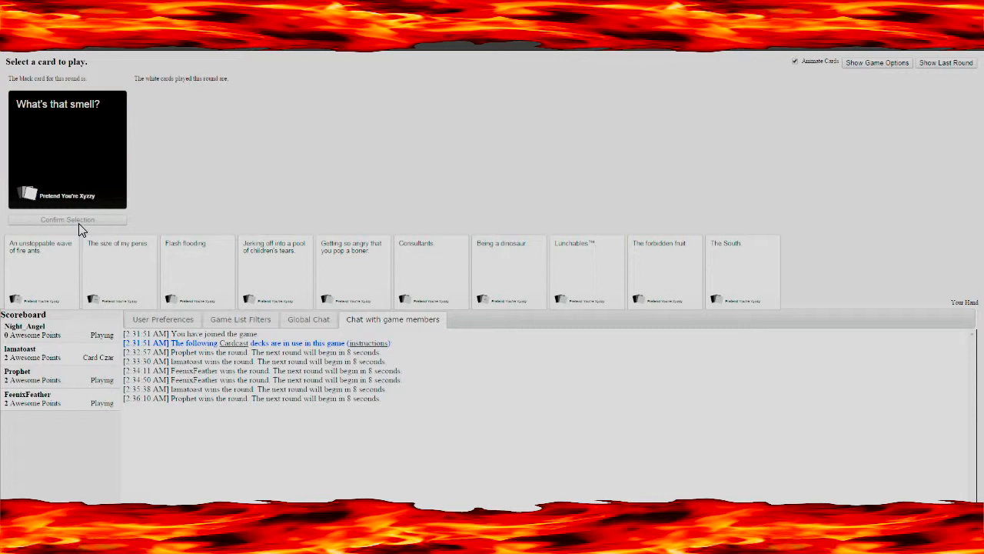
Select a white card from the hand for 'What's that smell?'
{"action": "left_click", "coordinate": [742, 271]}
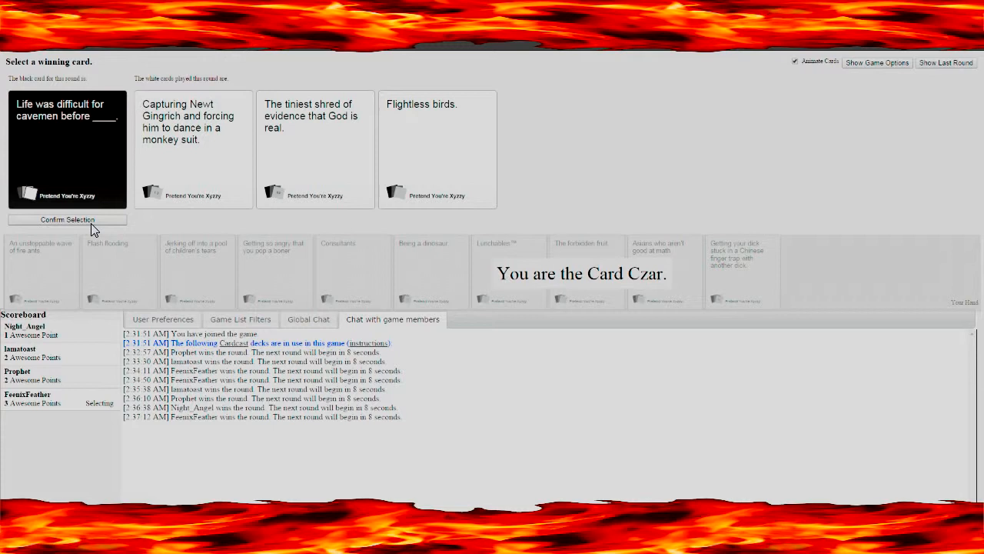
Select 'Flightless birds.' and confirm it as the cavemen round winner
{"action": "left_click", "coordinate": [438, 149]}
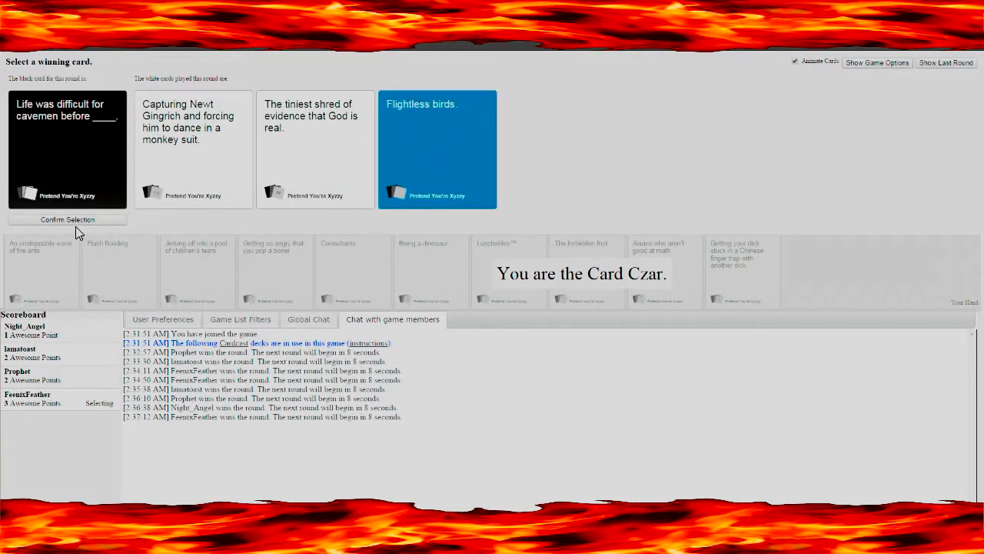
{"action": "left_click", "coordinate": [67, 219]}
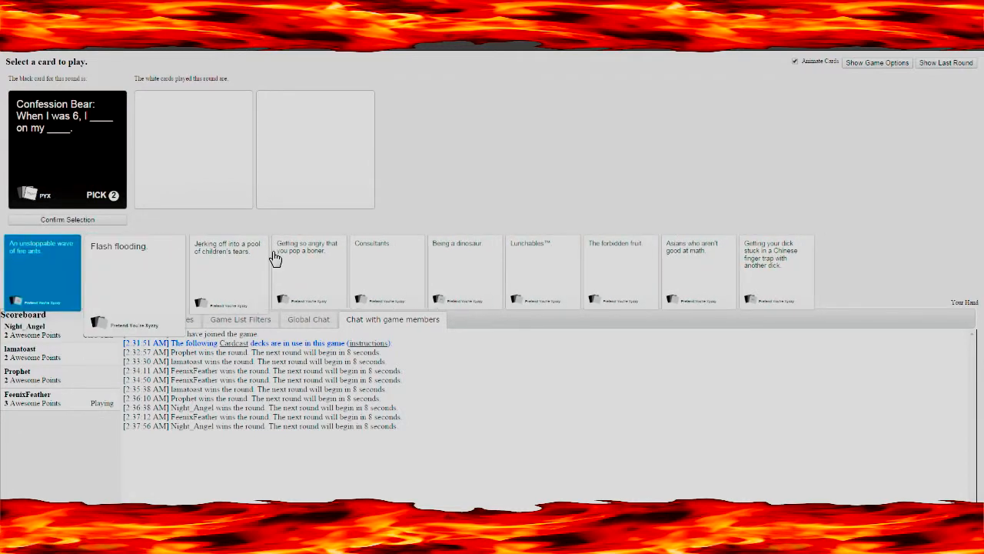
Pick 'An unstoppable wave of fire ants.' then 'Consultants.' for the Confession Bear blanks
{"action": "left_click", "coordinate": [43, 272]}
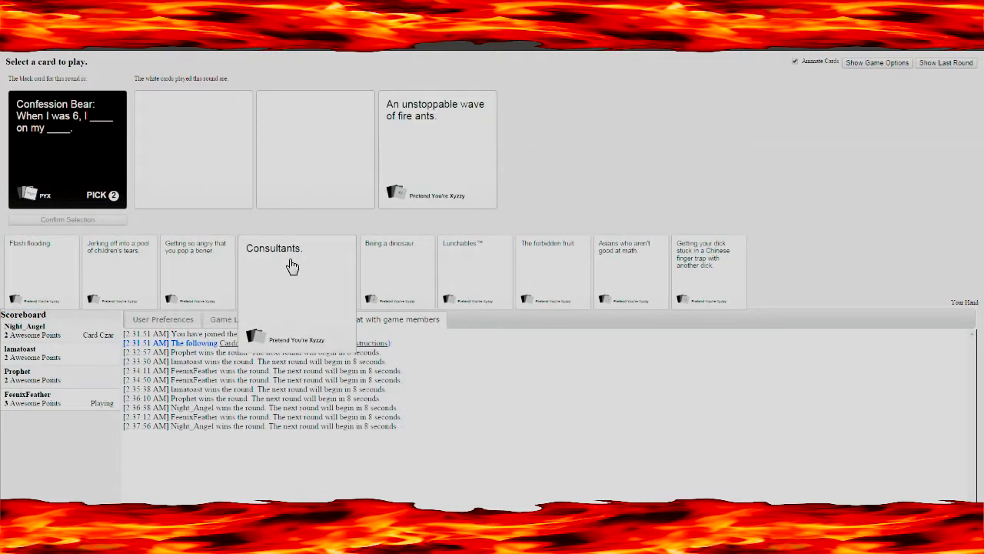
{"action": "left_click", "coordinate": [274, 269]}
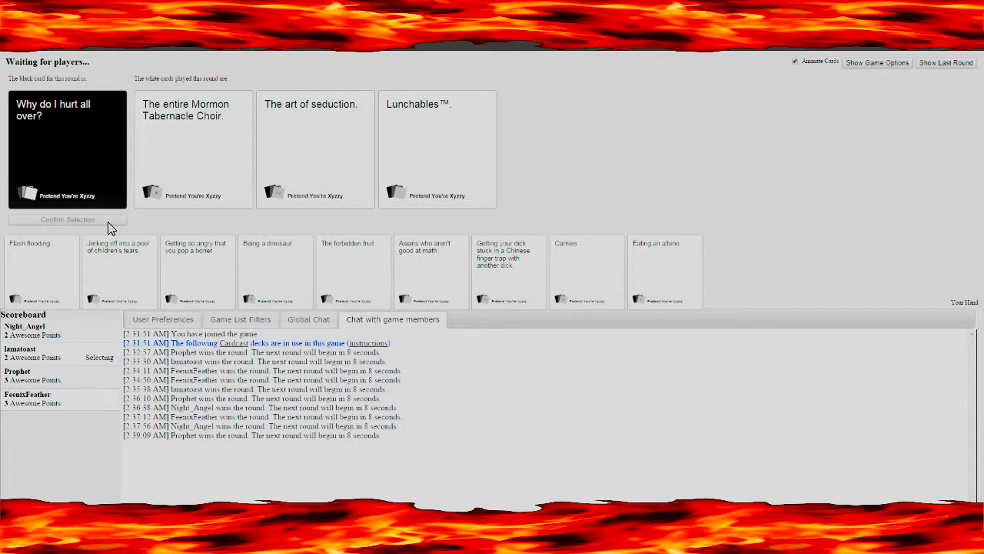
Select the Lunchables™ card as the answer to 'Why do I hurt all over?'
{"action": "left_click", "coordinate": [193, 149]}
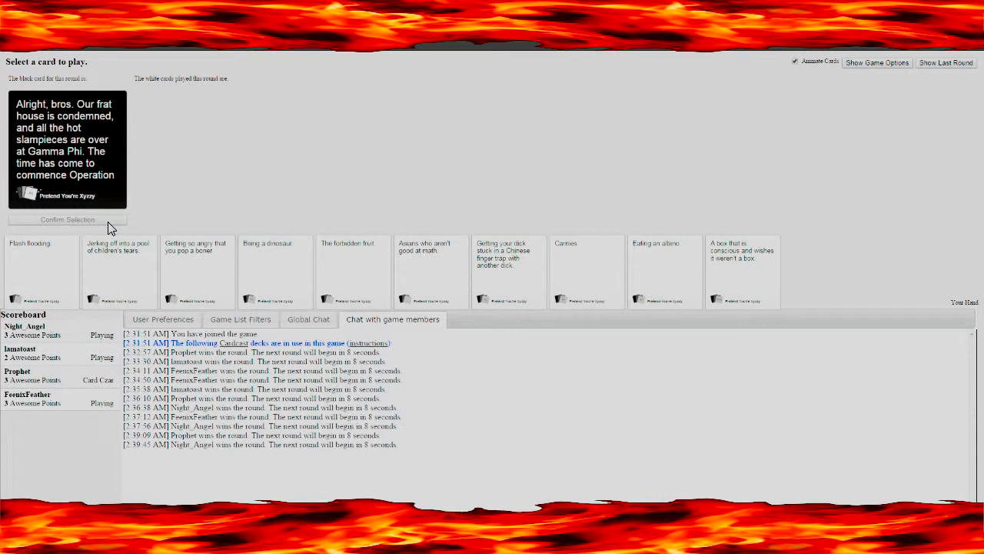
{"action": "mouse_move", "coordinate": [108, 234]}
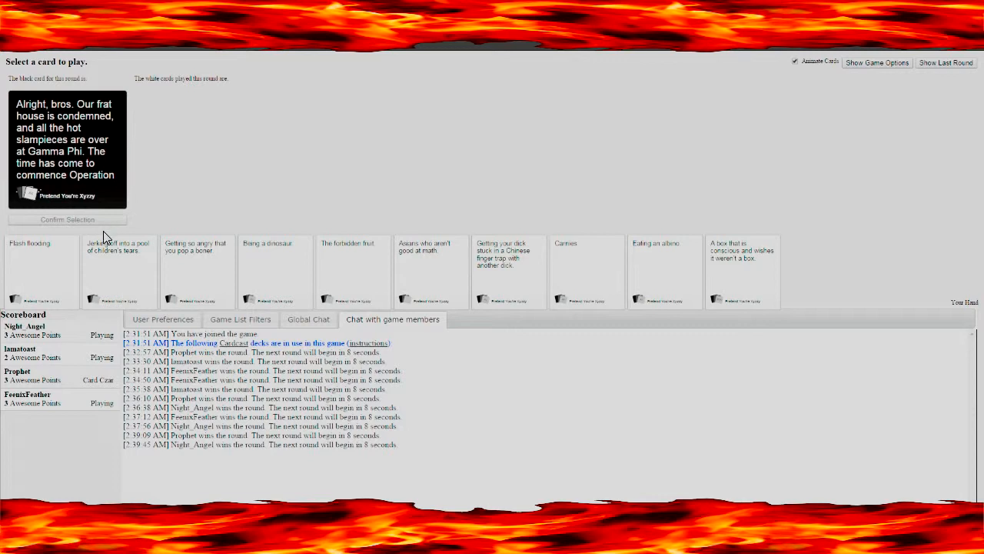
Play 'The forbidden fruit.' as the answer to the frat-house black card
{"action": "left_click", "coordinate": [353, 269]}
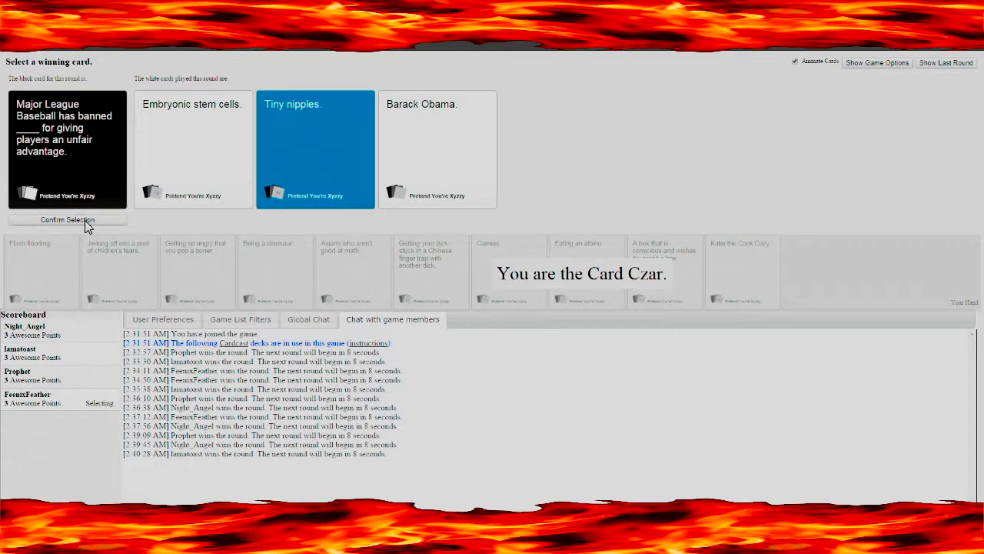
Pick 'Tiny nipples.' as the winning answer for the Major League Baseball card
{"action": "left_click", "coordinate": [67, 219]}
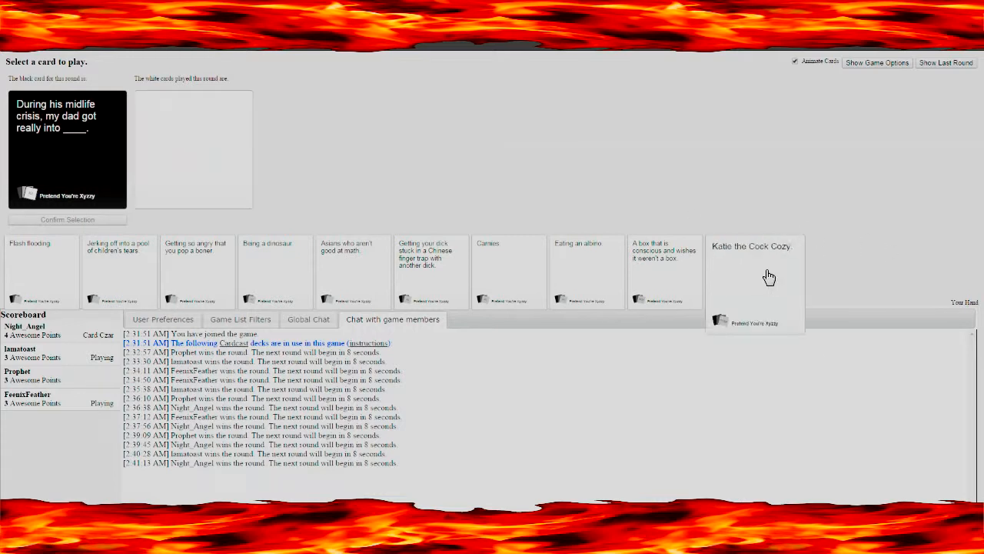
Answer the midlife-crisis prompt with 'Katie the Cock Cozy.' from the hand's end
{"action": "left_click", "coordinate": [754, 273]}
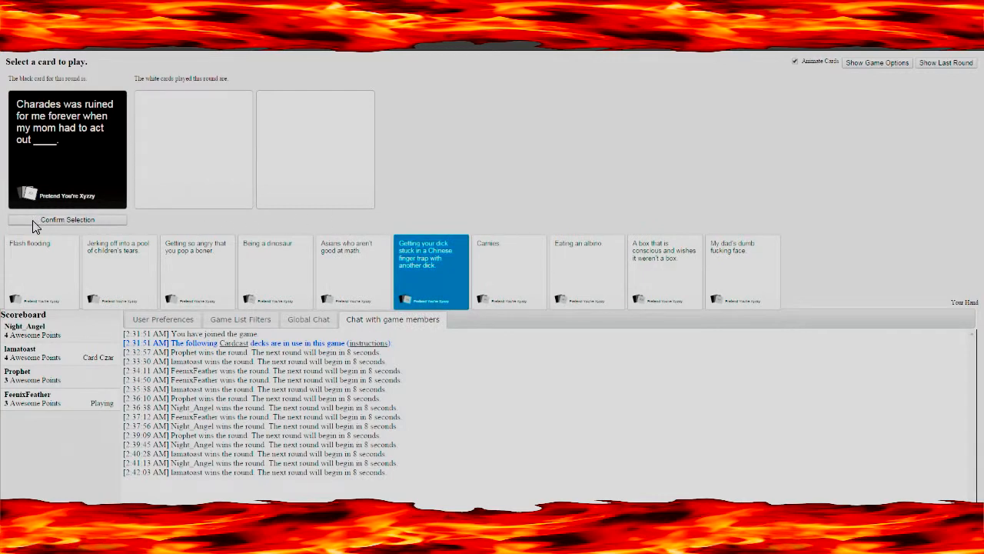
Submit 'Chinese finger trap' as the answer to the Charades black card
{"action": "left_click", "coordinate": [67, 220]}
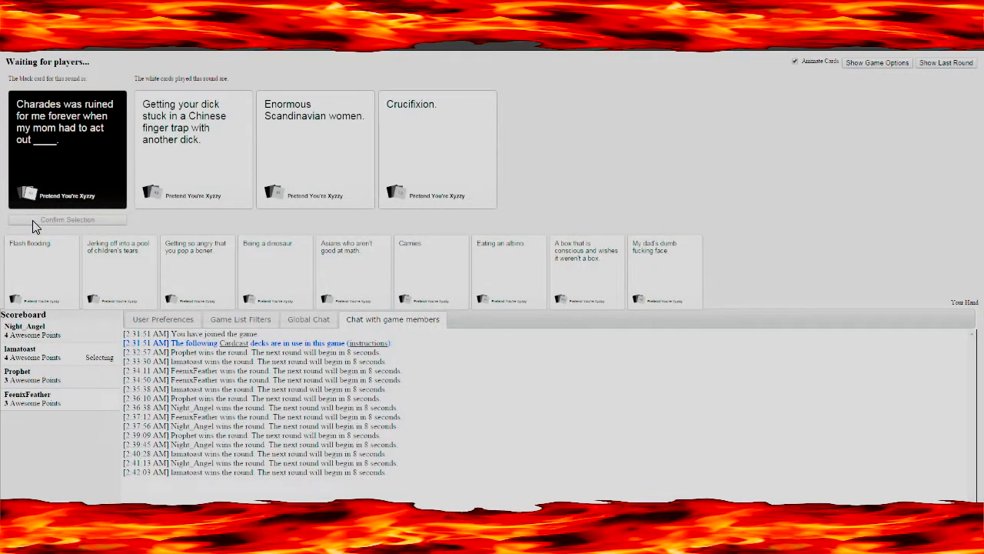